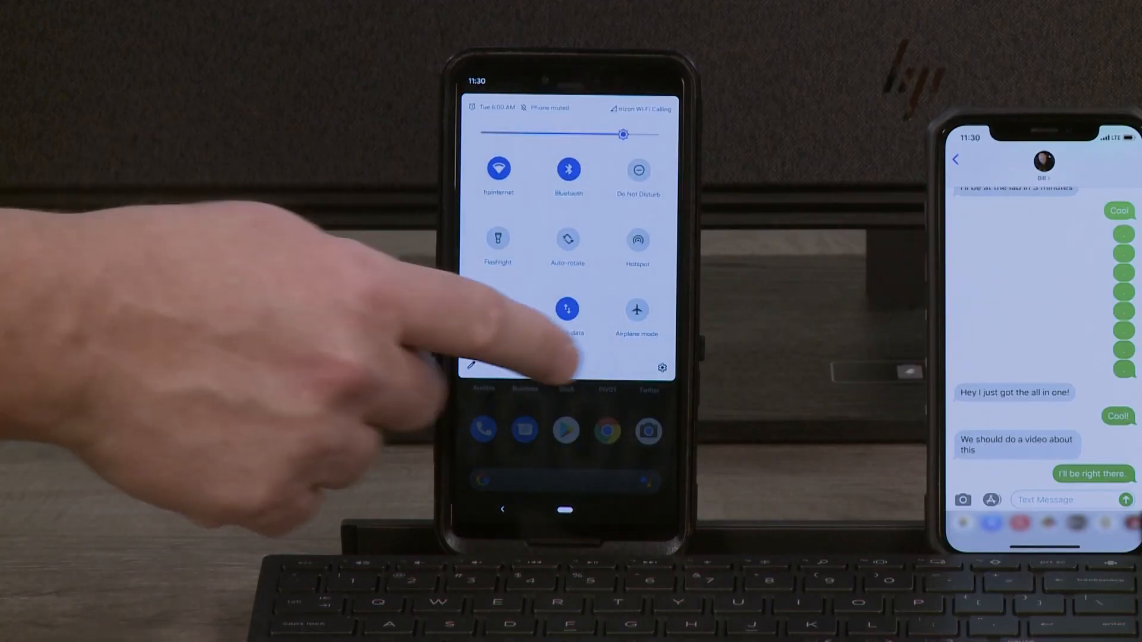
Open Settings and go to Connected devices.
click(662, 368)
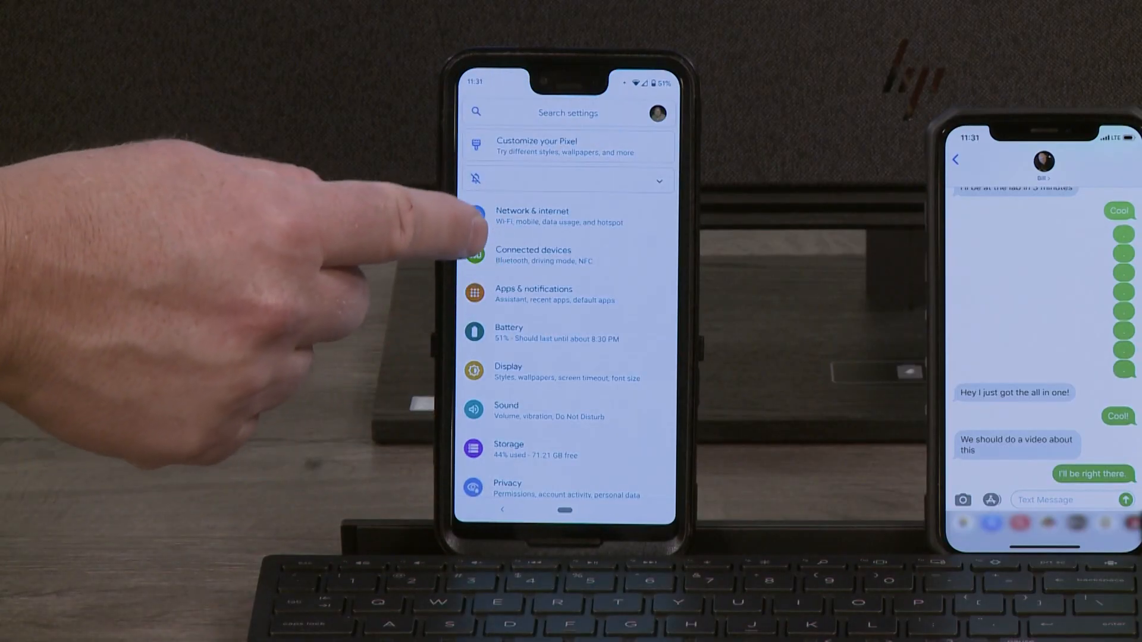
click(533, 254)
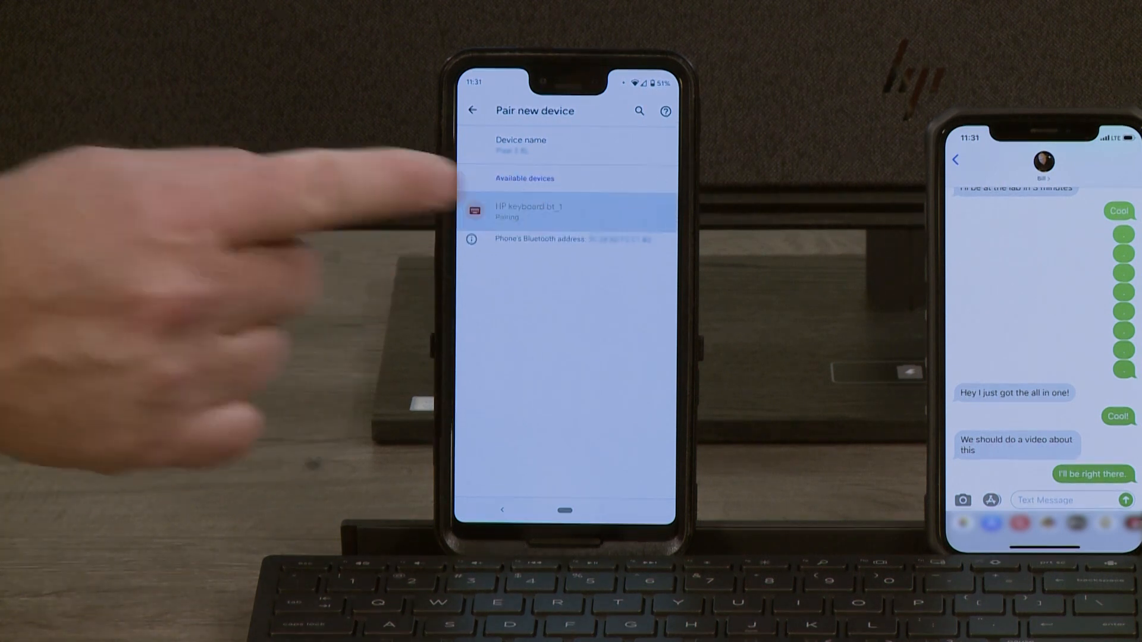
Pair the phone with HP keyboard bt_1 from the available devices list.
click(529, 212)
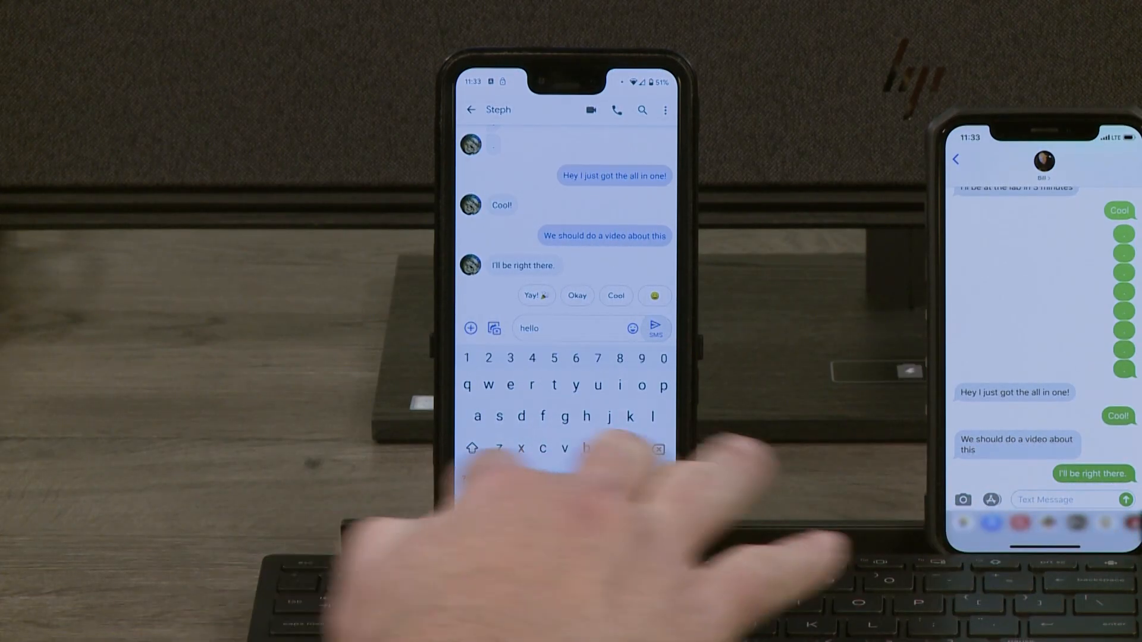
Open the conversation and type 'hello' on the Bluetooth keyboard.
click(656, 328)
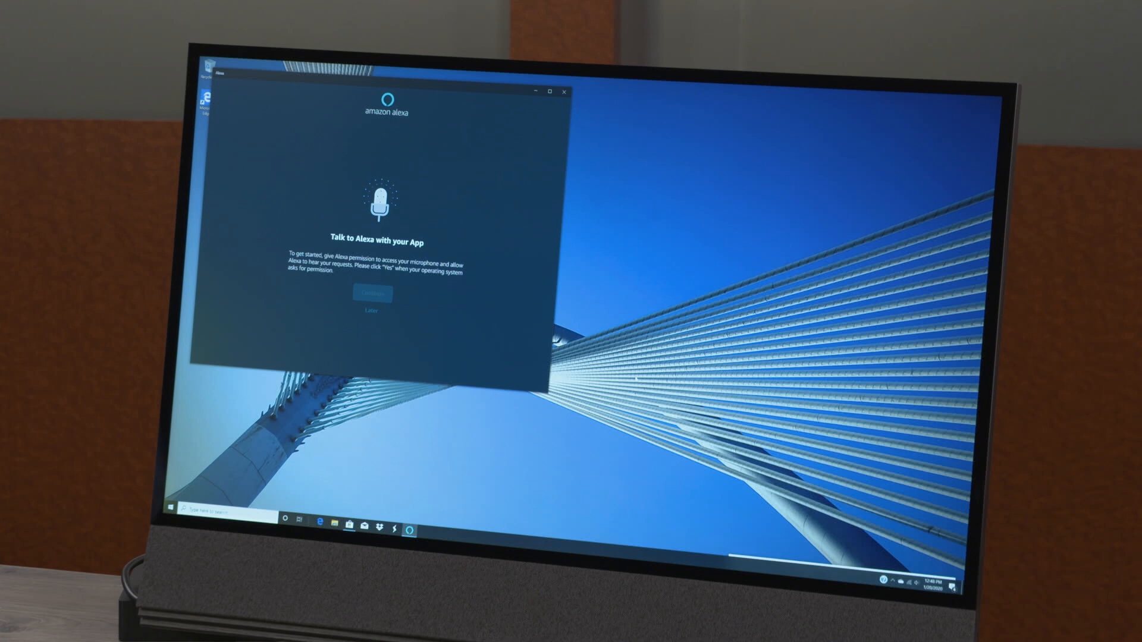
Allow Alexa microphone access to reach the Welcome to Alexa screen.
click(373, 294)
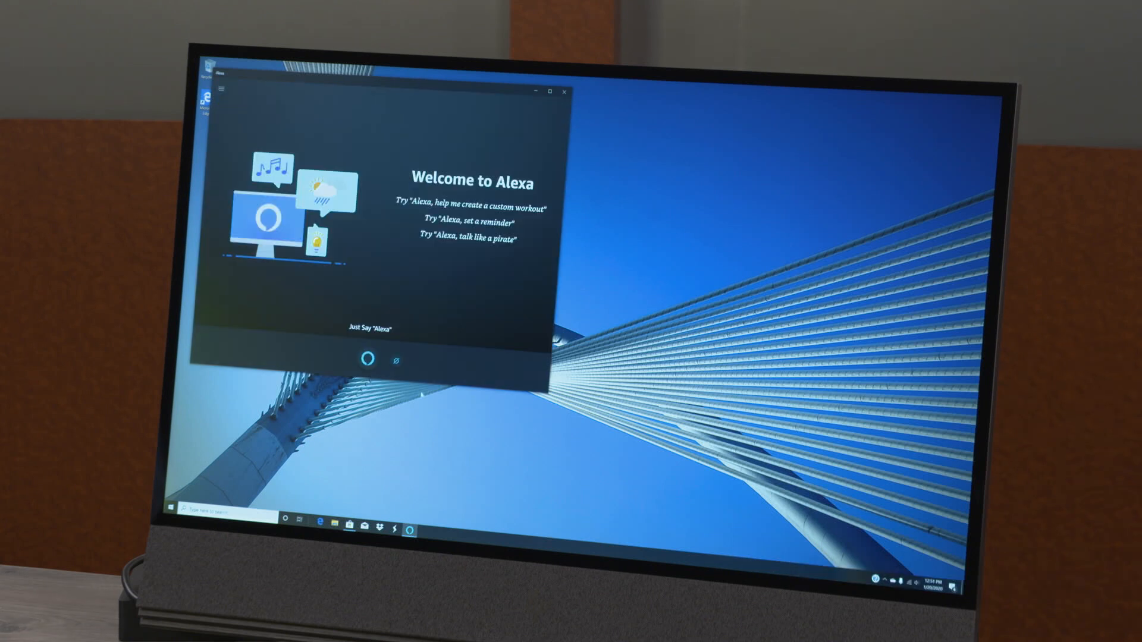